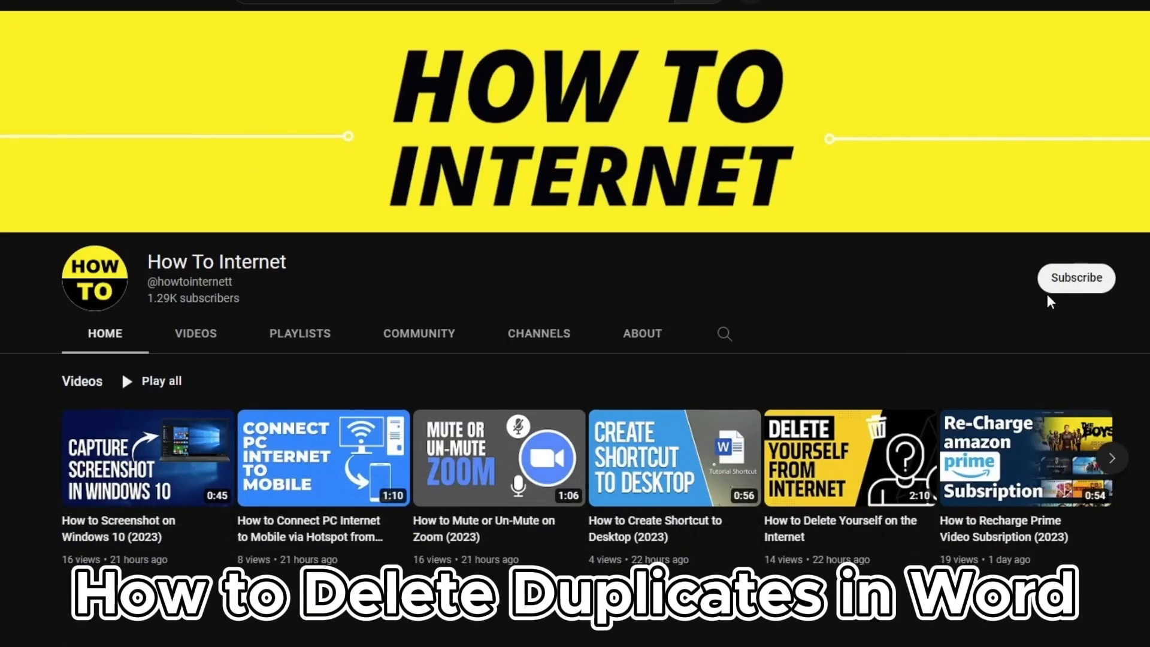
Subscribe to the How To Internet channel on YouTube.
click(1075, 277)
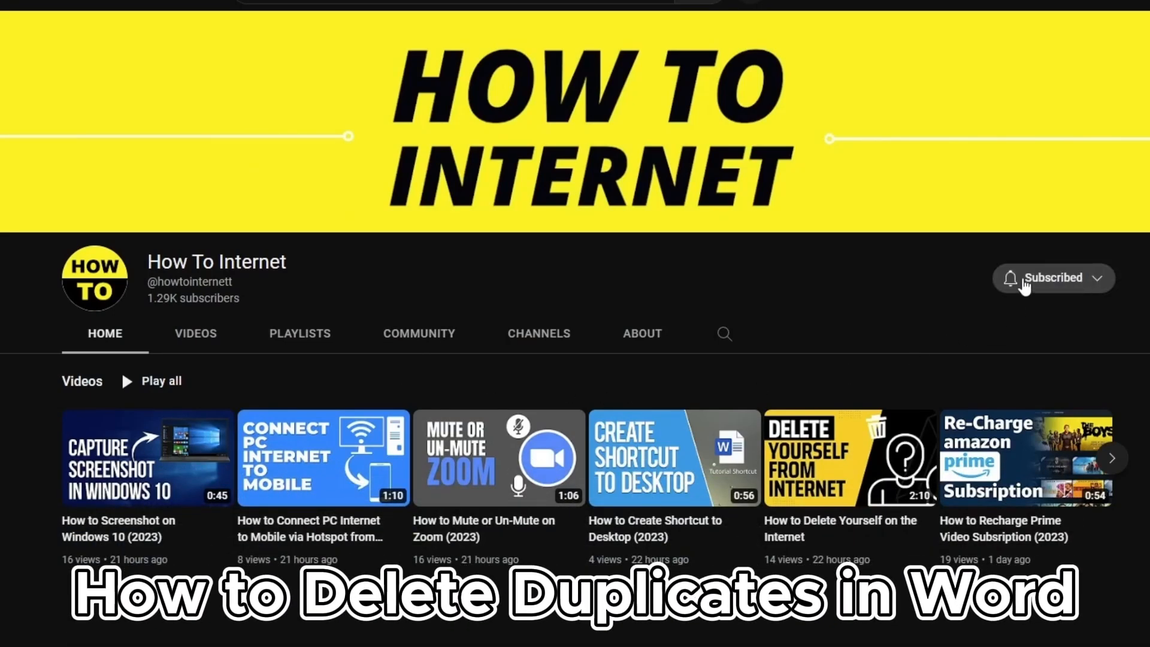
click(1053, 278)
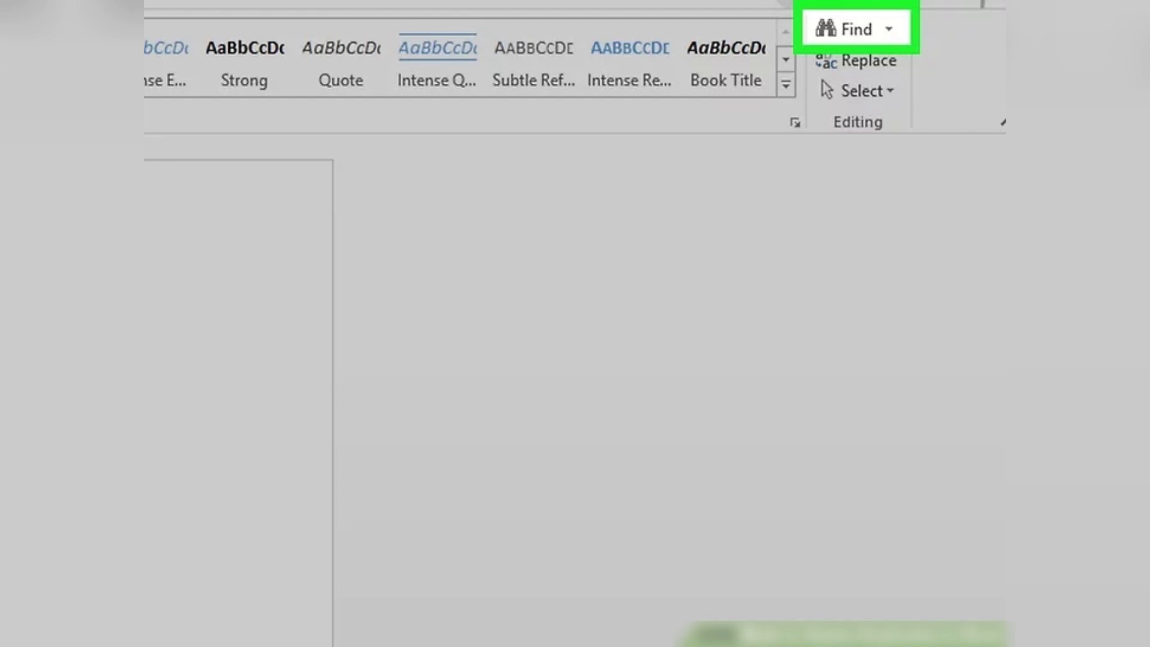
Open Word's Advanced Find dialog from the Find search dropdown to search for wikihowneve.
click(886, 30)
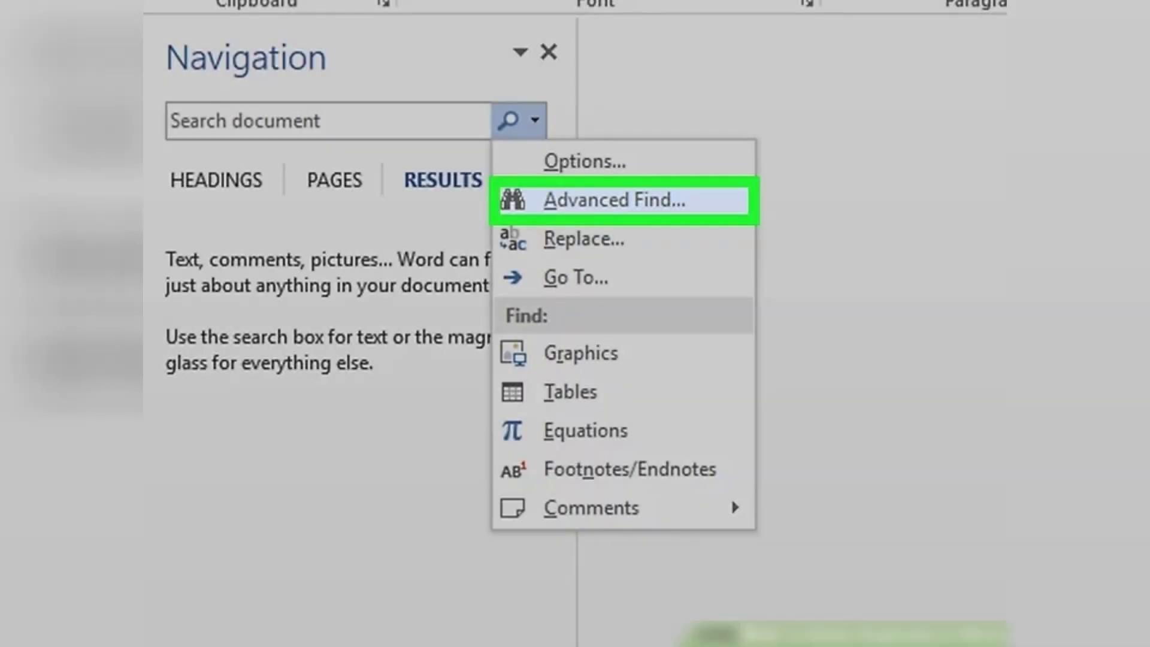
click(615, 200)
text(wikihowneve)
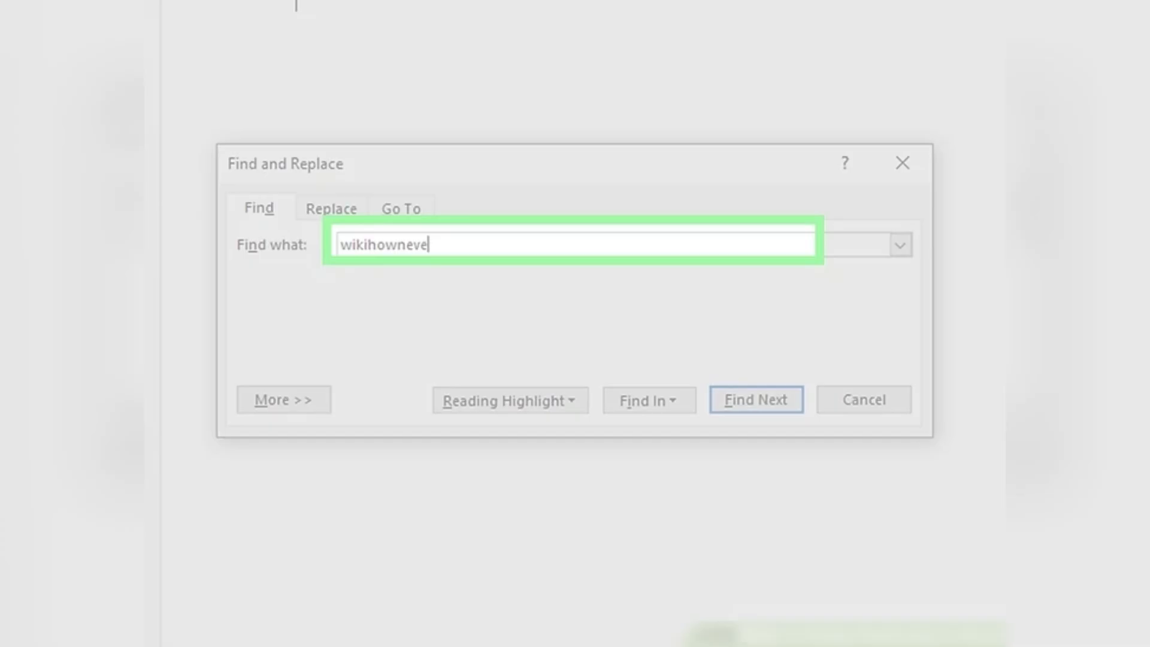
Expand the search options with More and enable Find whole words only.
click(282, 399)
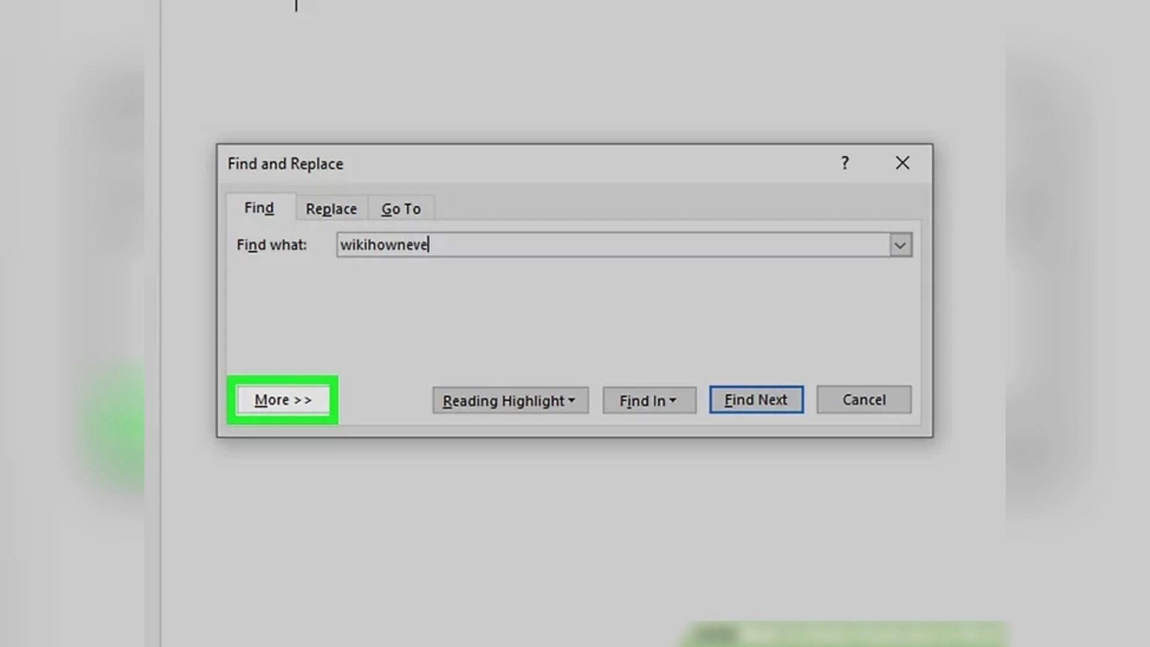
click(282, 399)
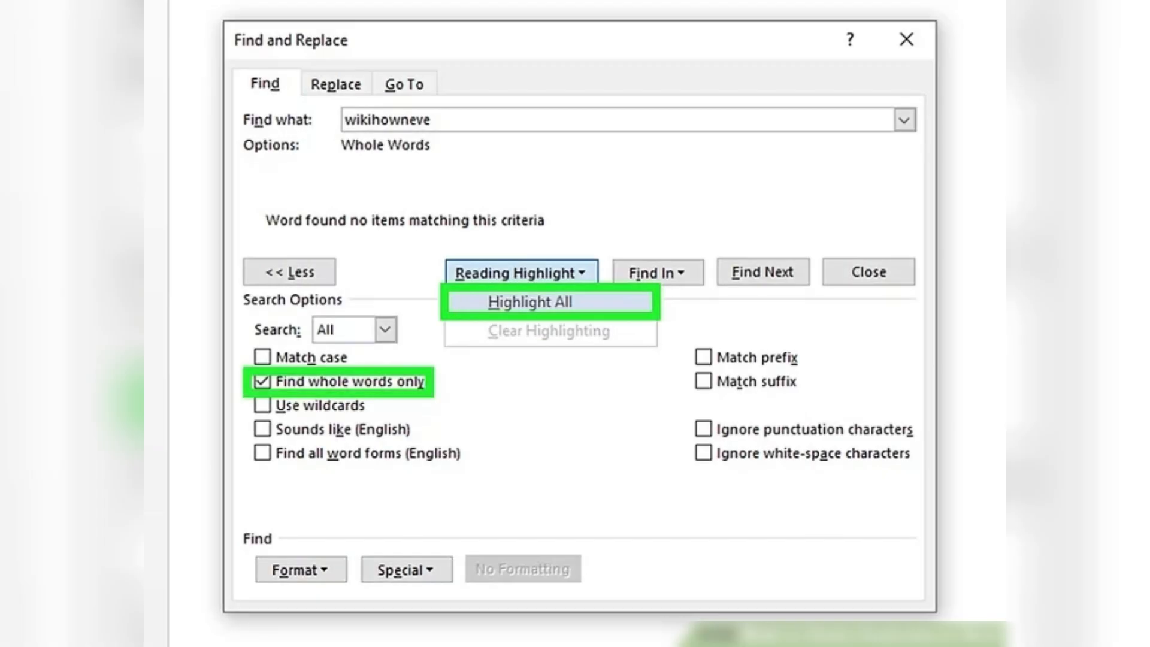